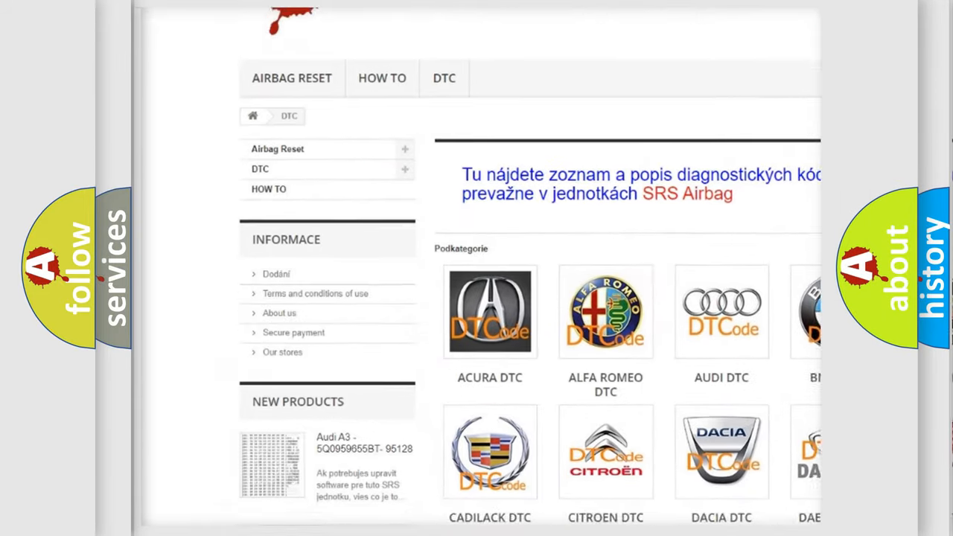
# Step: Scroll the DTC category page and select the Daewoo tile to list its diagnostic codes
pyautogui.scroll(-3)
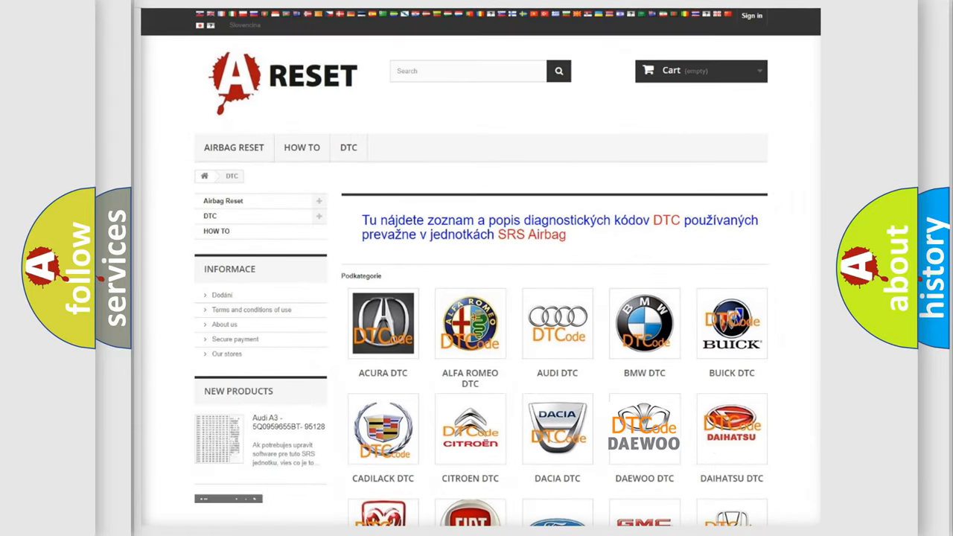
pyautogui.click(643, 428)
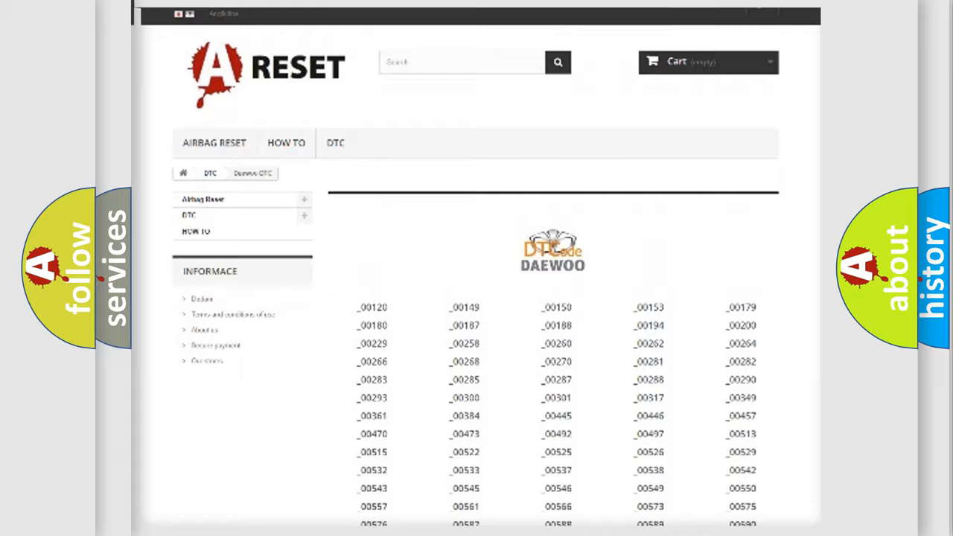